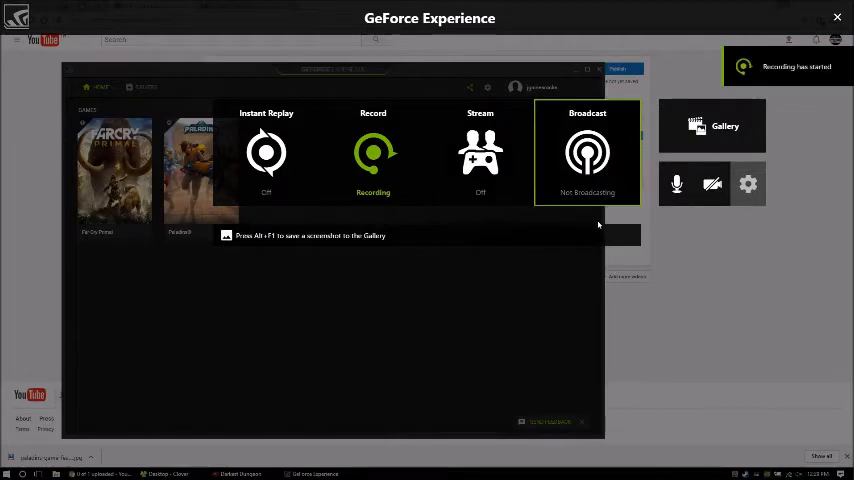
mouse_move(540, 214)
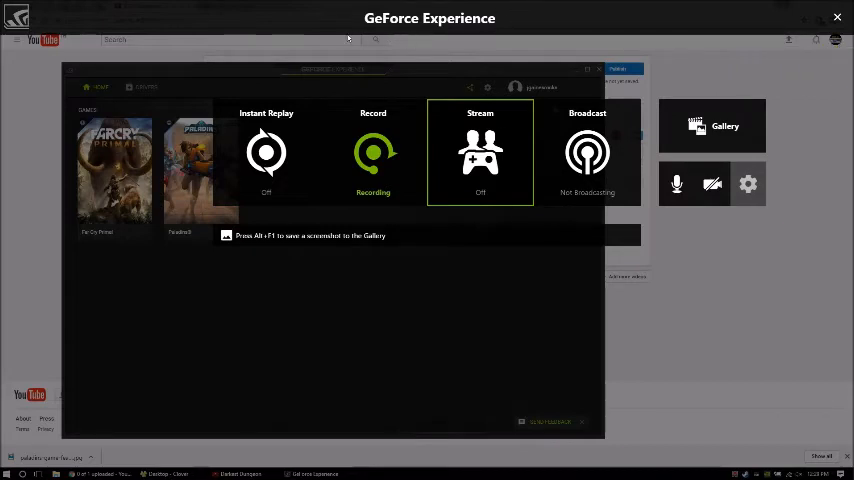
mouse_move(579, 58)
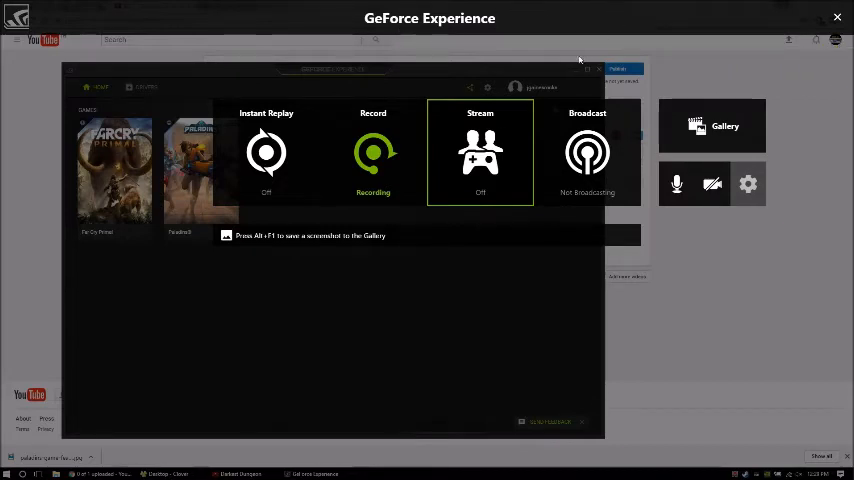
Dismiss the GeForce Experience share overlay and close the GeForce Experience window.
left_click(373, 152)
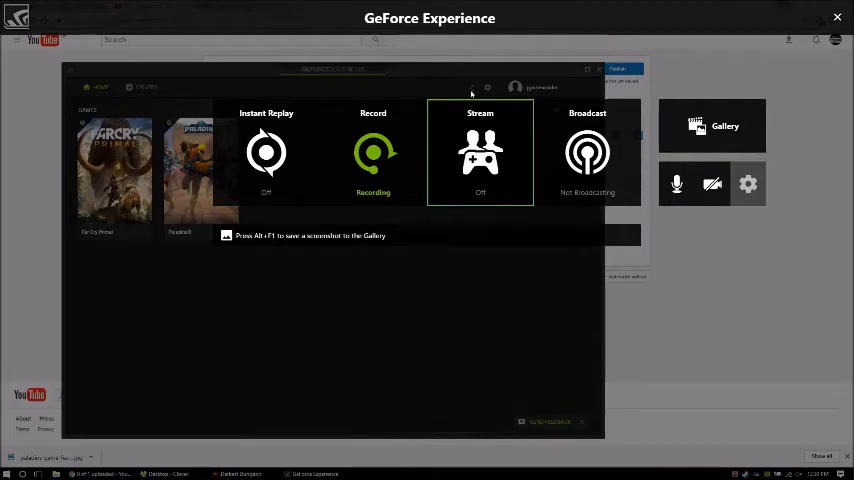
mouse_move(454, 78)
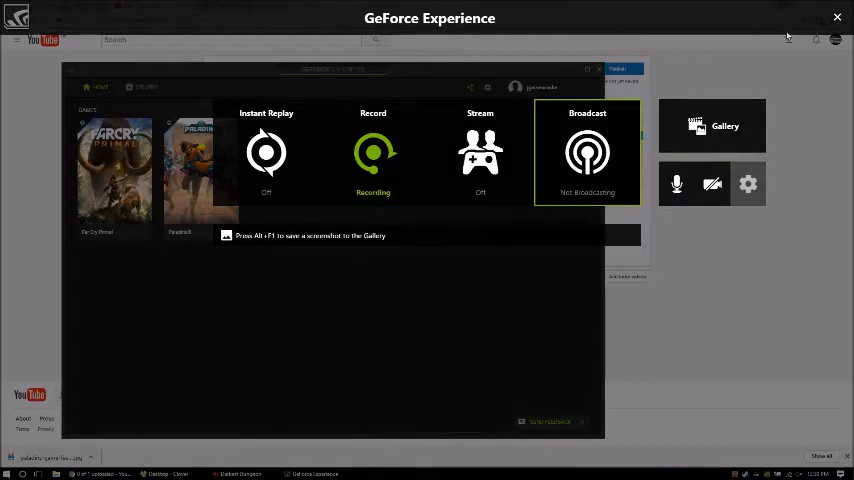
mouse_move(805, 231)
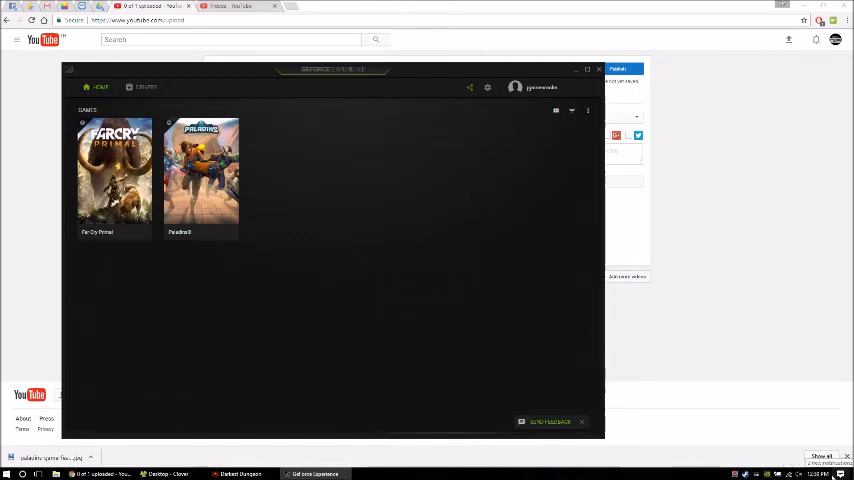
left_click(598, 69)
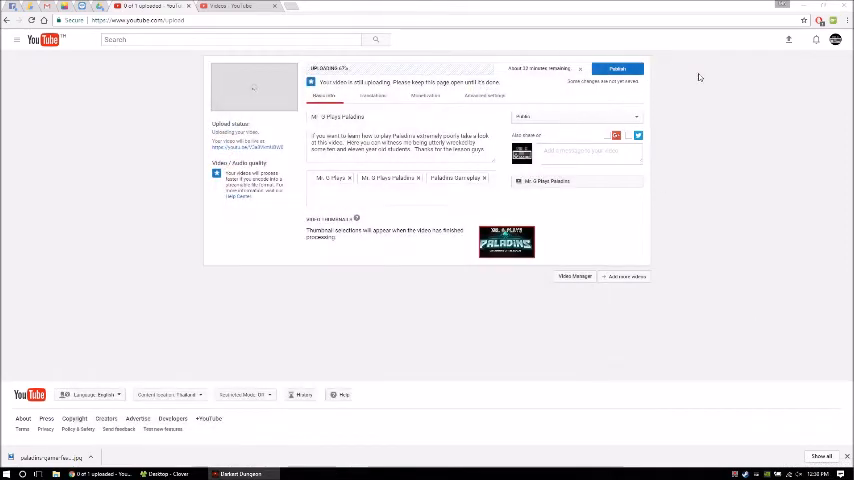
mouse_move(671, 112)
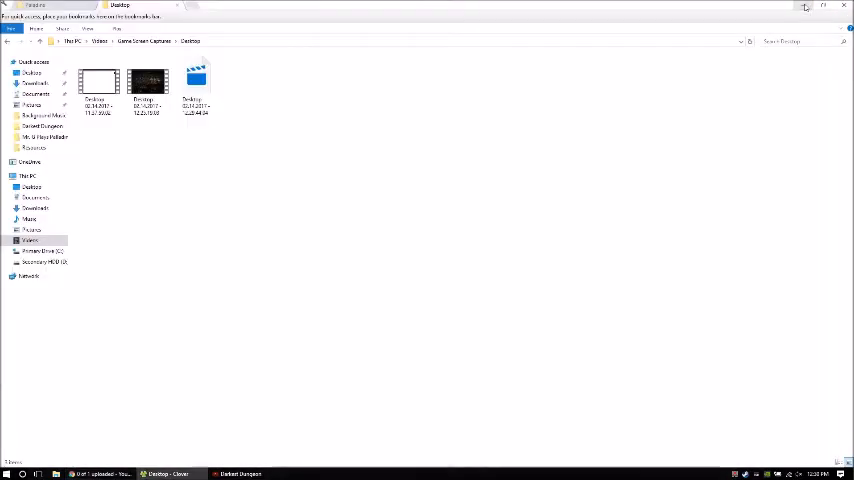
mouse_move(688, 452)
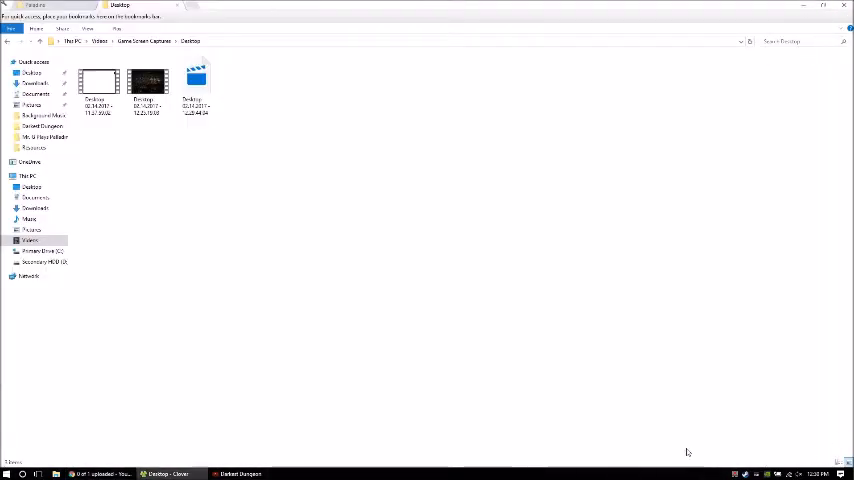
mouse_move(304, 80)
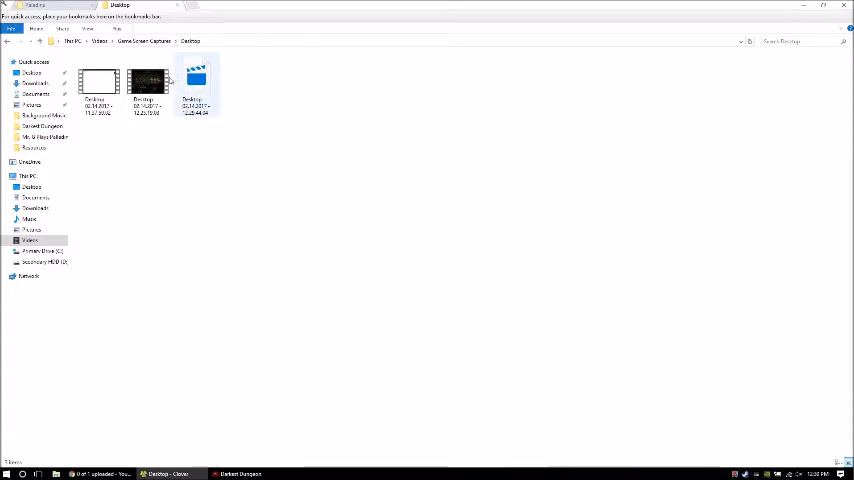
Select the gameplay capture video and the Movie Maker project file in Game Screen Captures > Desktop.
left_click(147, 82)
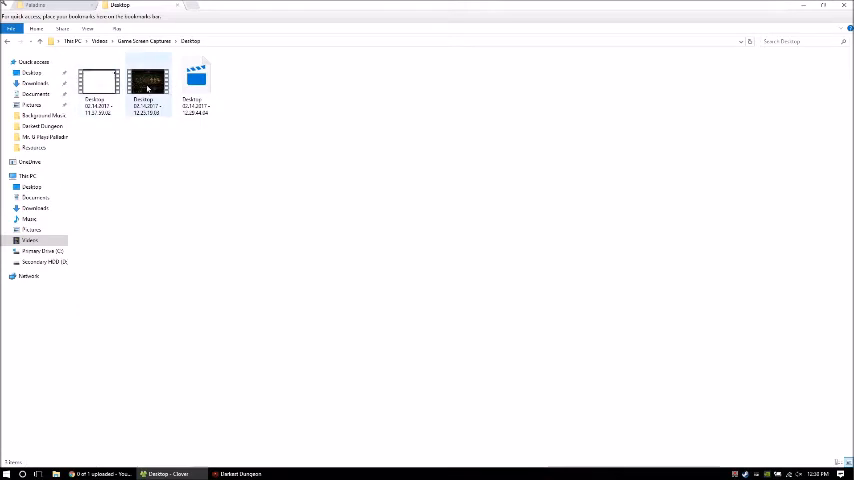
left_click(197, 82)
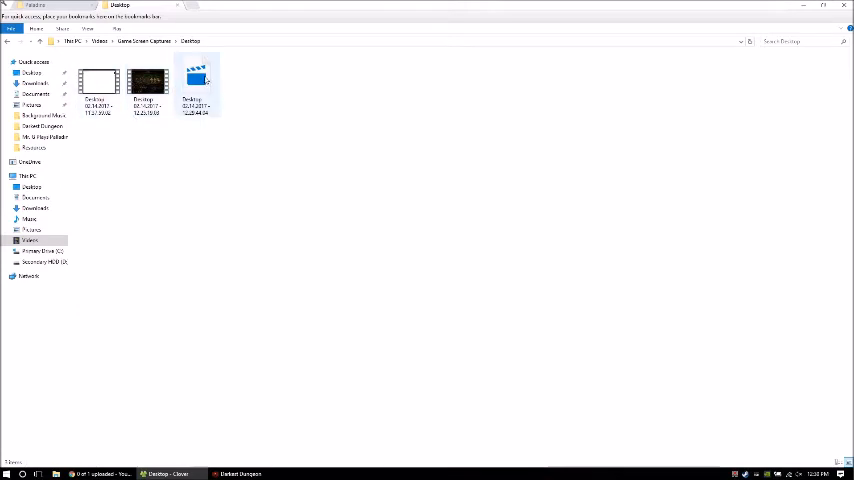
mouse_move(197, 80)
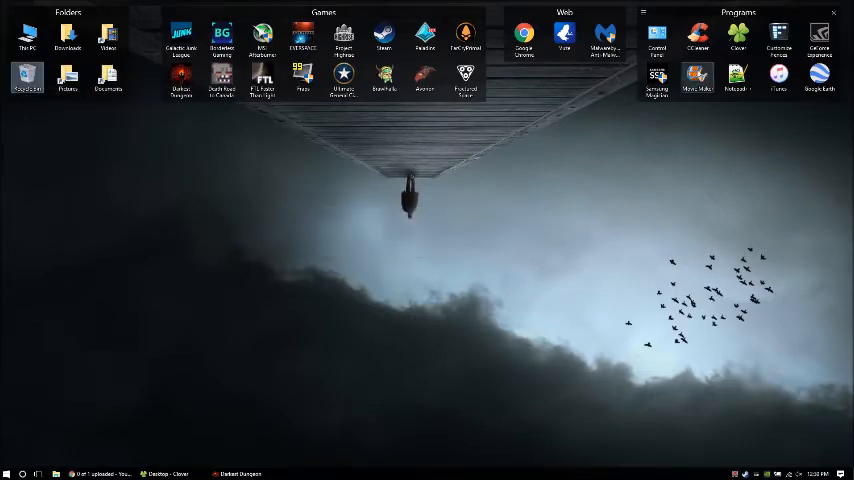
mouse_move(549, 161)
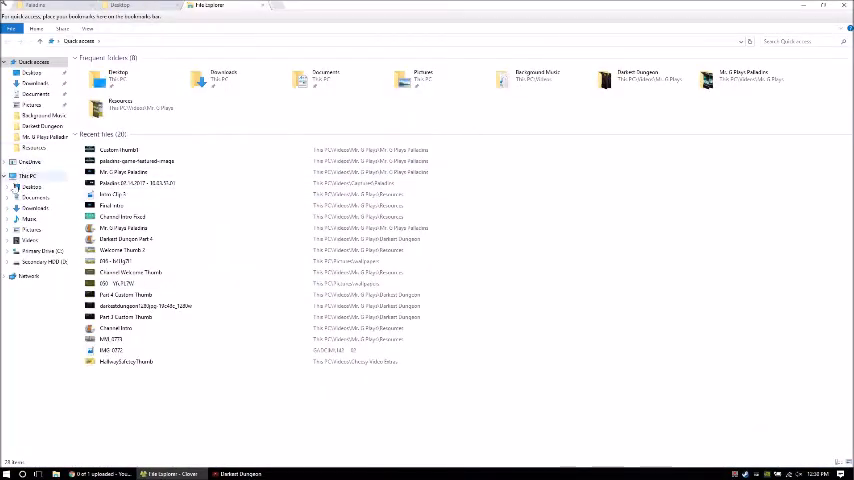
In Videos, open the channel folder and rename the Darkest Dungeon Part 4 project file.
left_click(30, 240)
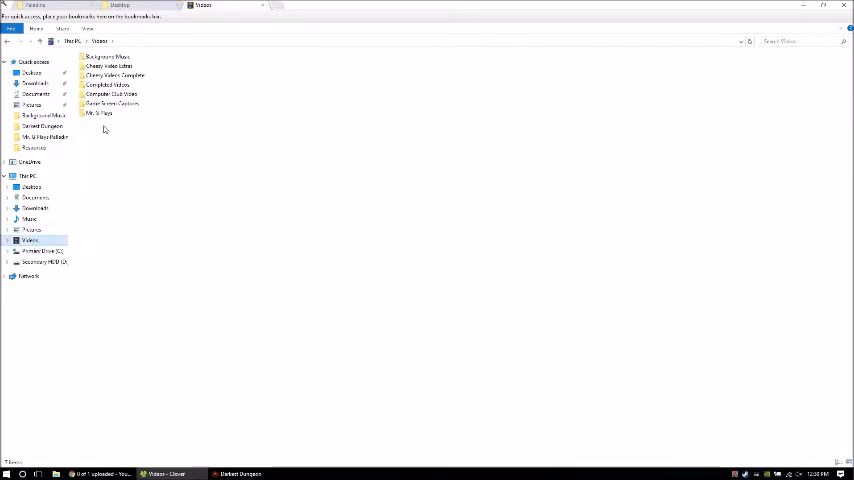
double_click(99, 113)
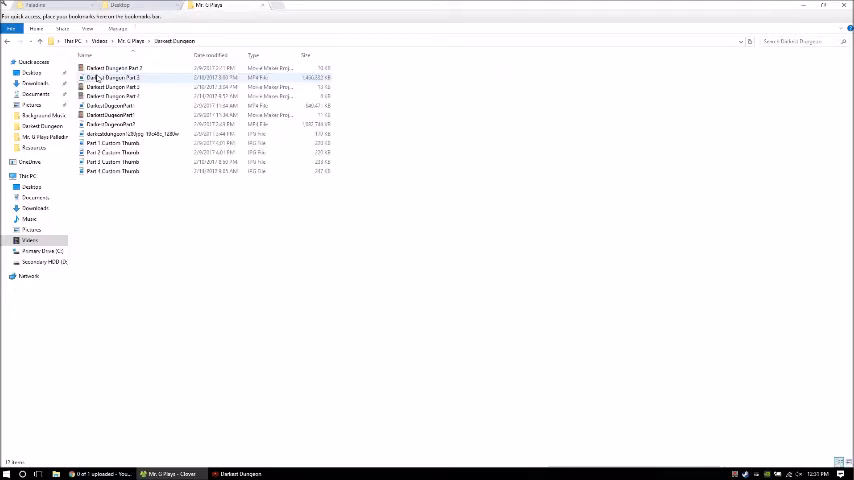
left_click(113, 96)
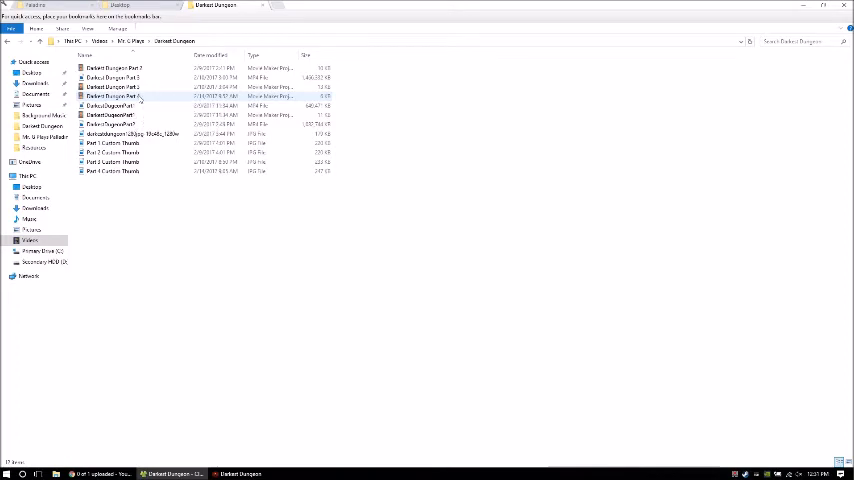
left_click(113, 96)
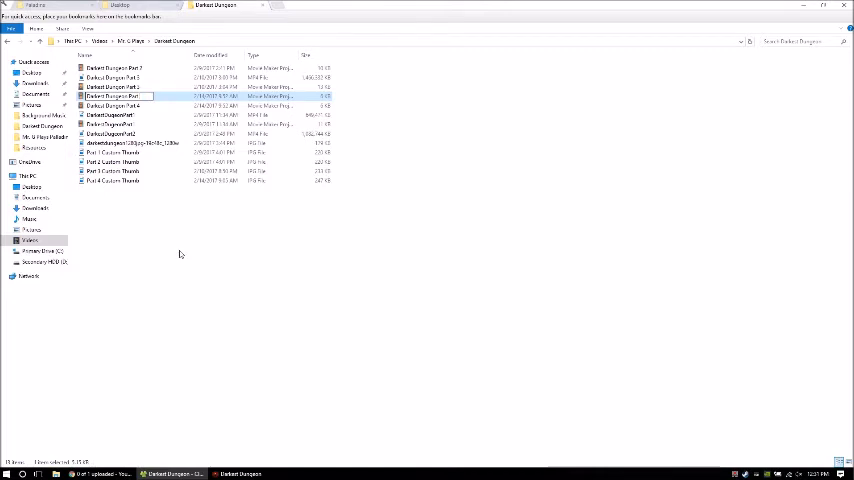
left_click(115, 78)
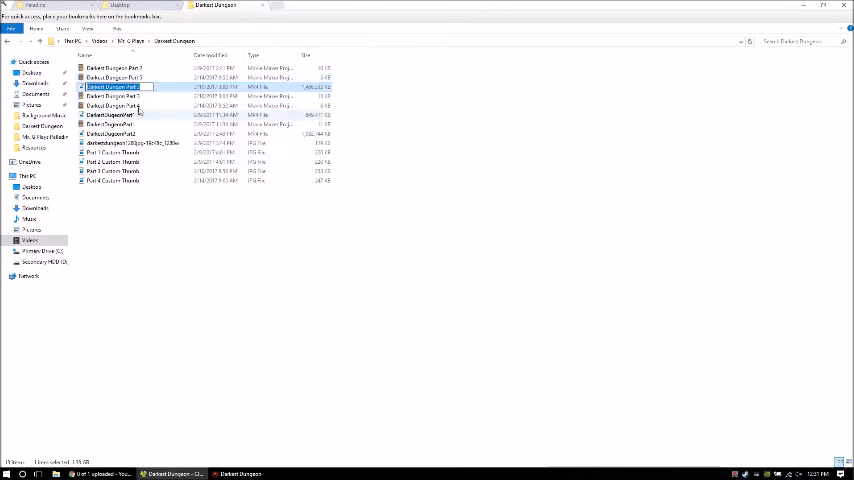
Rename the Part 3 video file, then right-click the renamed project to open it in Movie Maker.
left_click(115, 87)
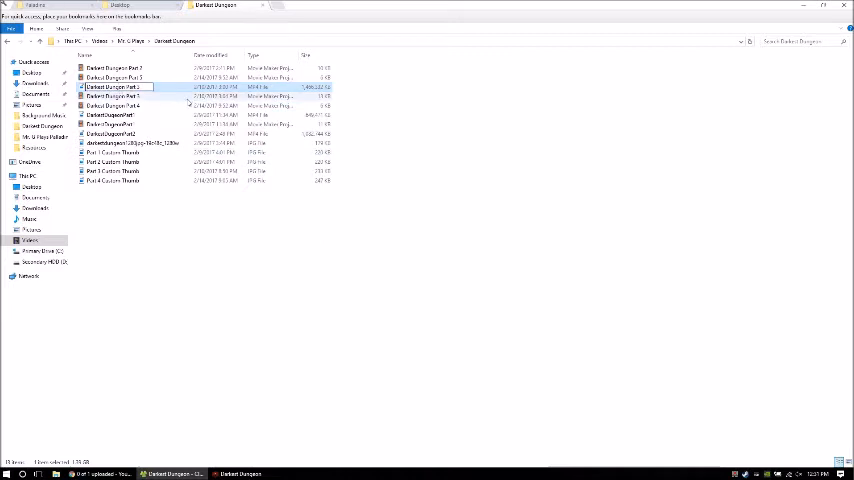
left_click(114, 105)
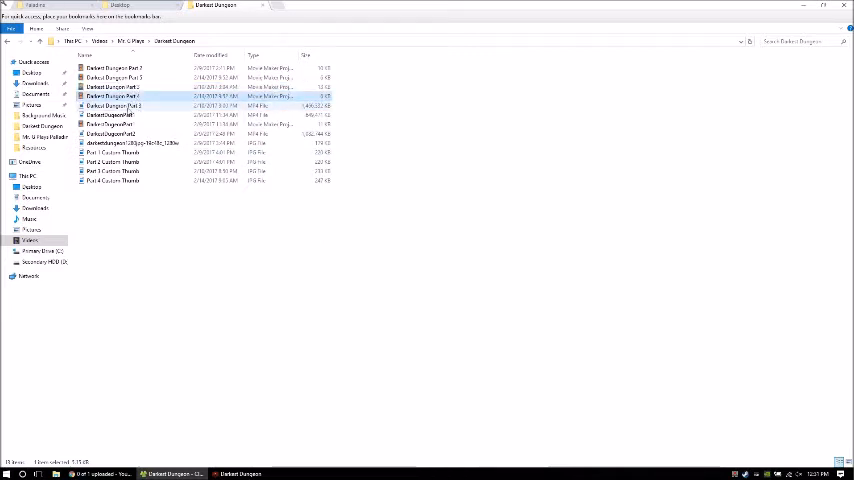
right_click(115, 96)
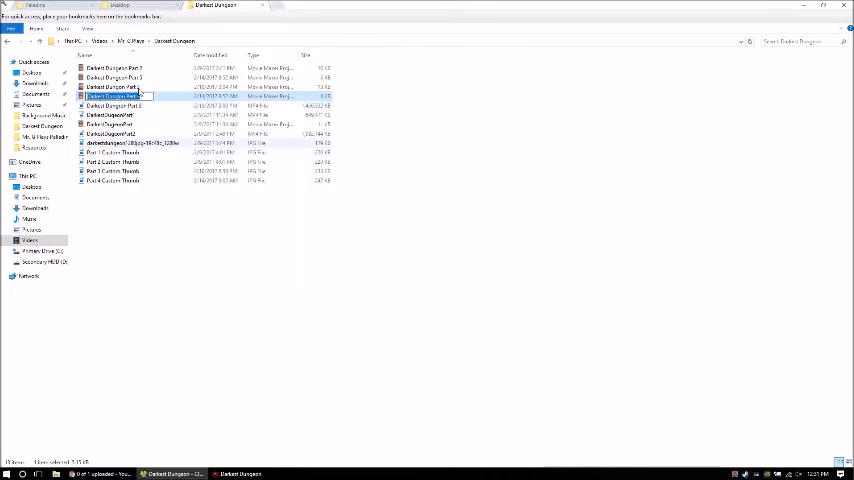
right_click(113, 96)
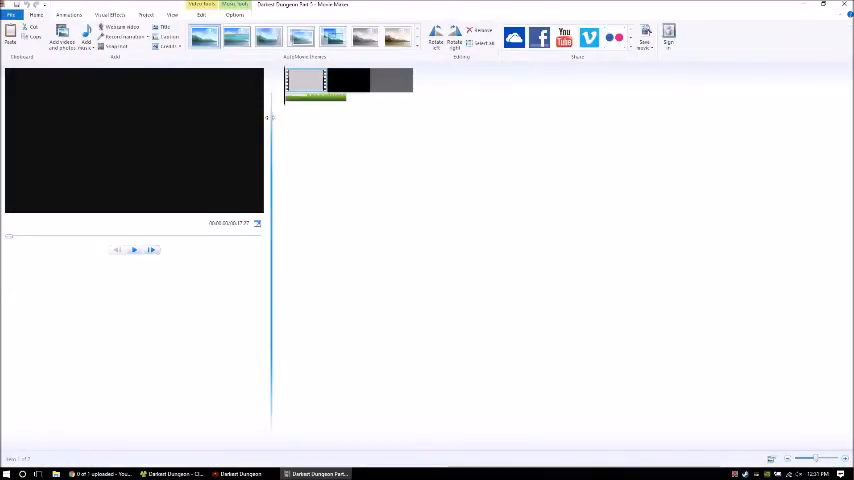
Select and right-click the intro clip, then start Add videos and photos.
left_click(345, 80)
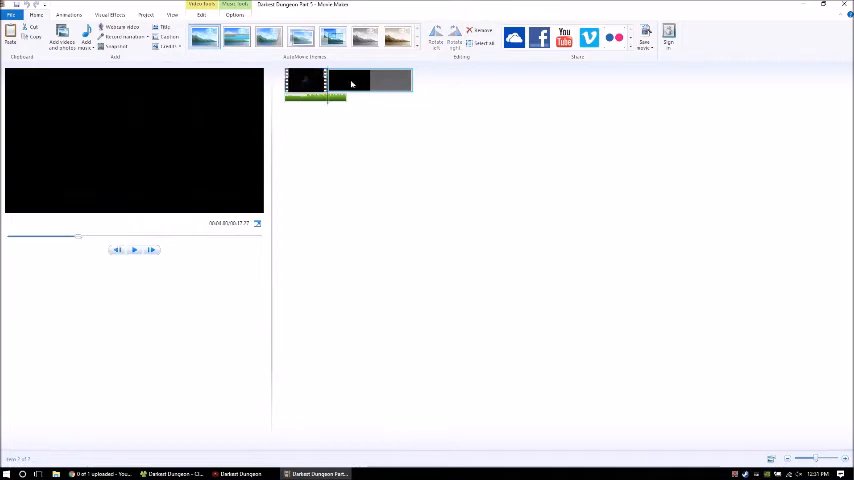
right_click(350, 83)
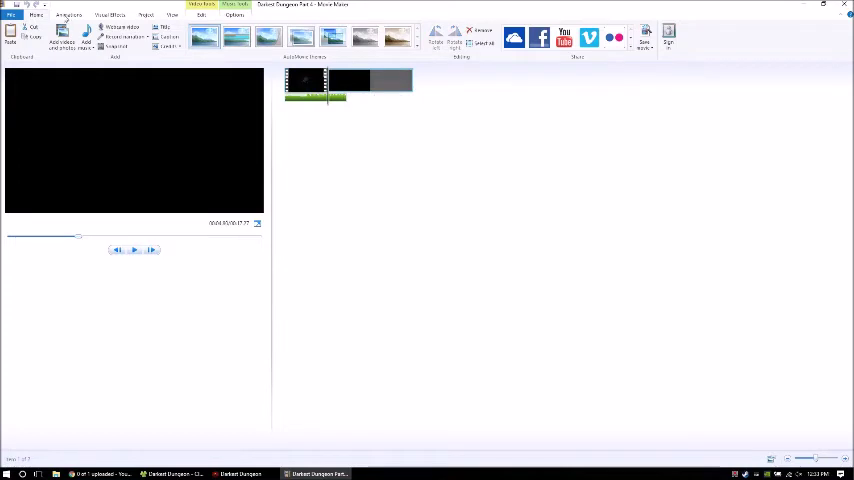
left_click(62, 40)
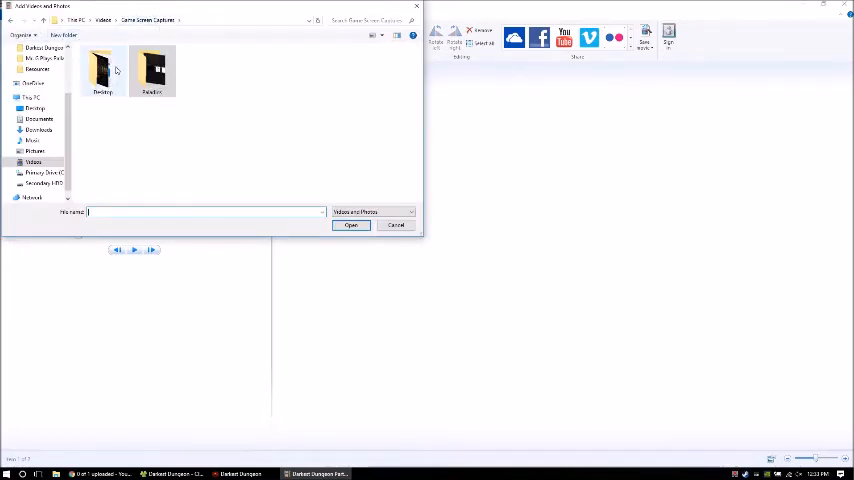
Open the Desktop folder and add the two selected capture videos.
double_click(102, 70)
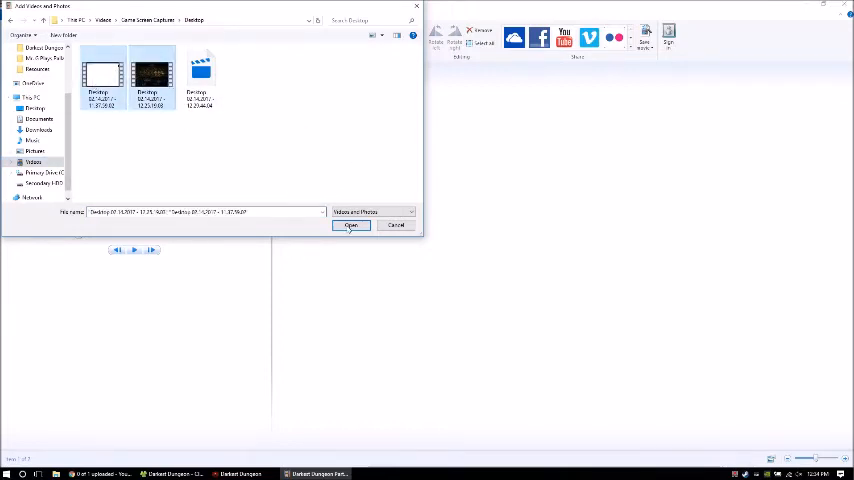
left_click(351, 225)
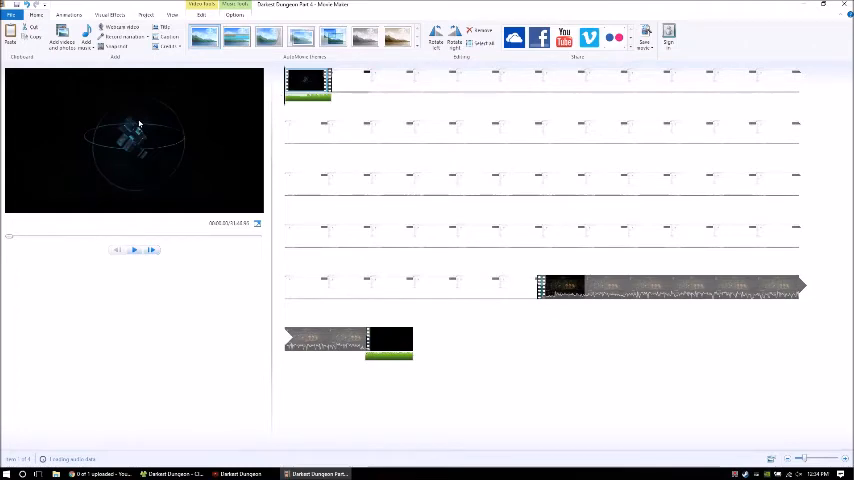
mouse_move(181, 89)
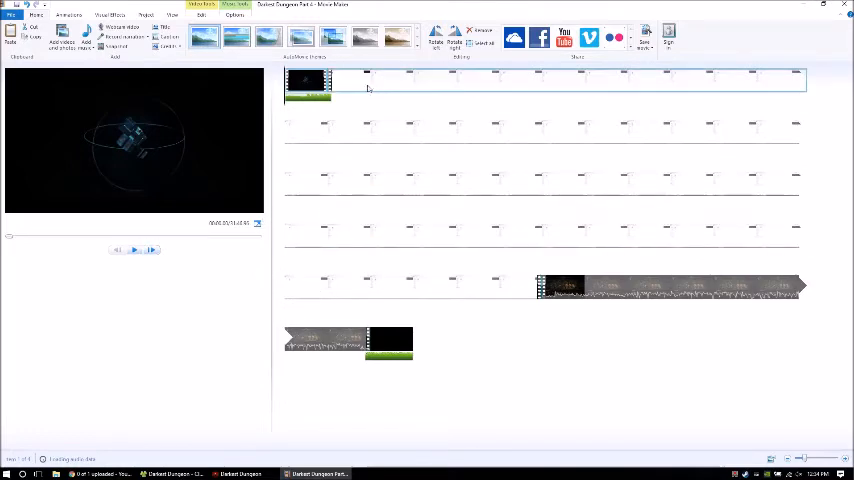
Select clips on the storyboard while the Darkest Dungeon footage finishes loading.
left_click(410, 125)
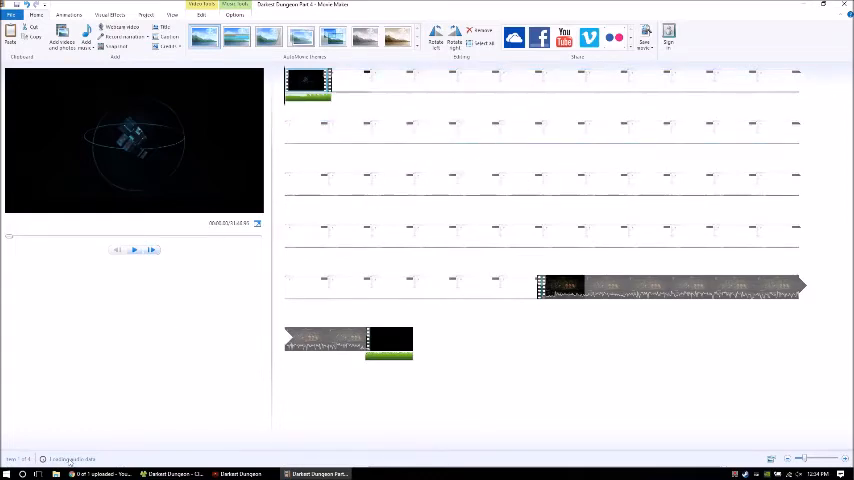
left_click(340, 85)
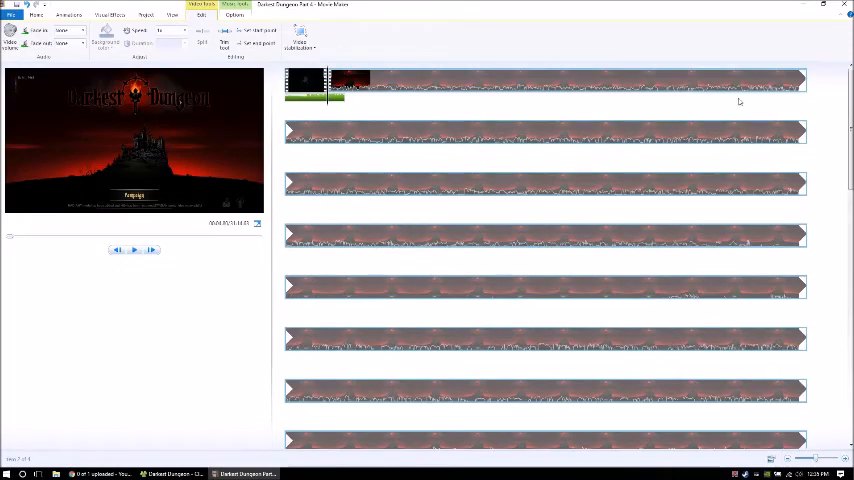
scroll("up", 3)
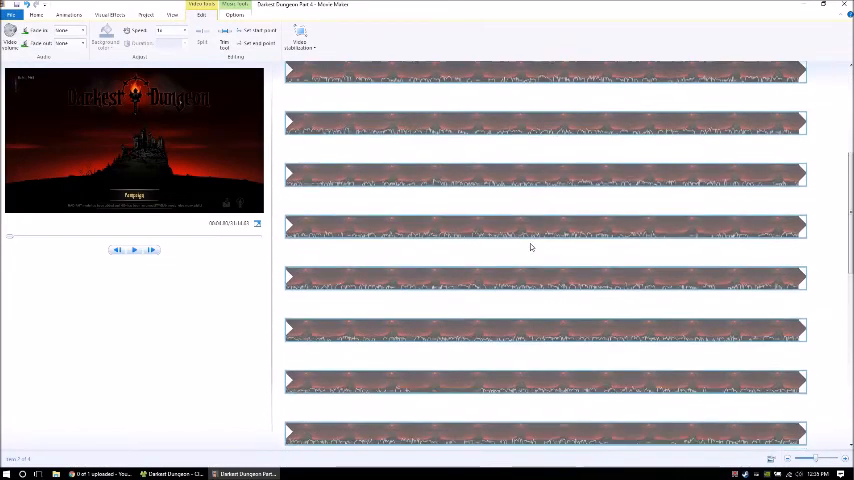
scroll("up", 3)
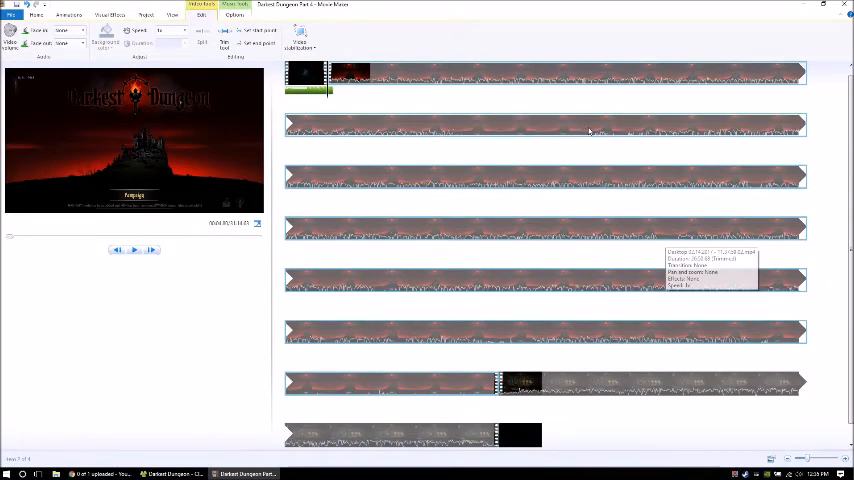
mouse_move(630, 80)
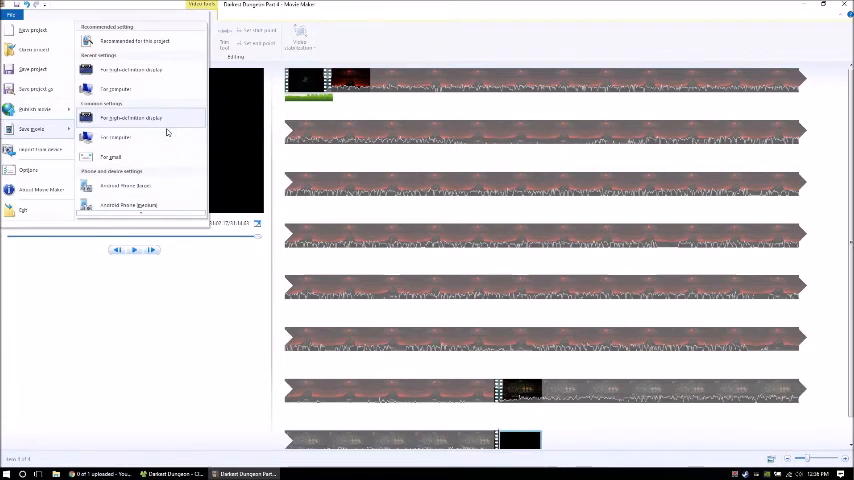
mouse_move(148, 148)
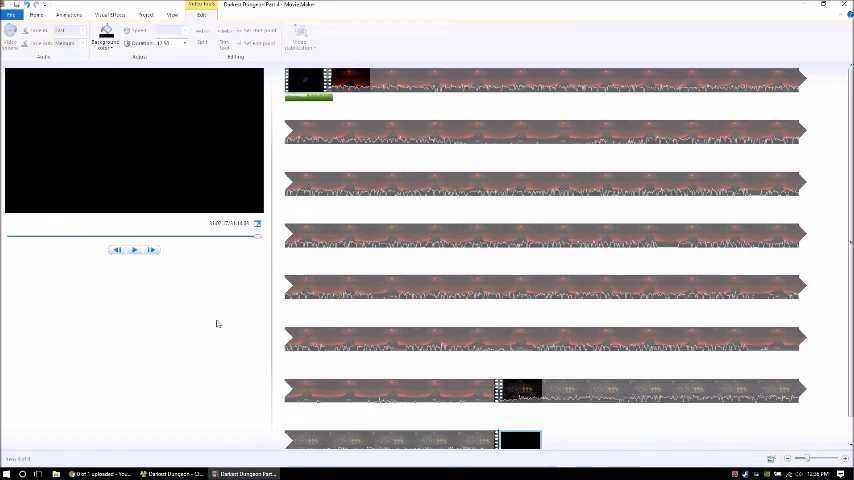
left_click(545, 237)
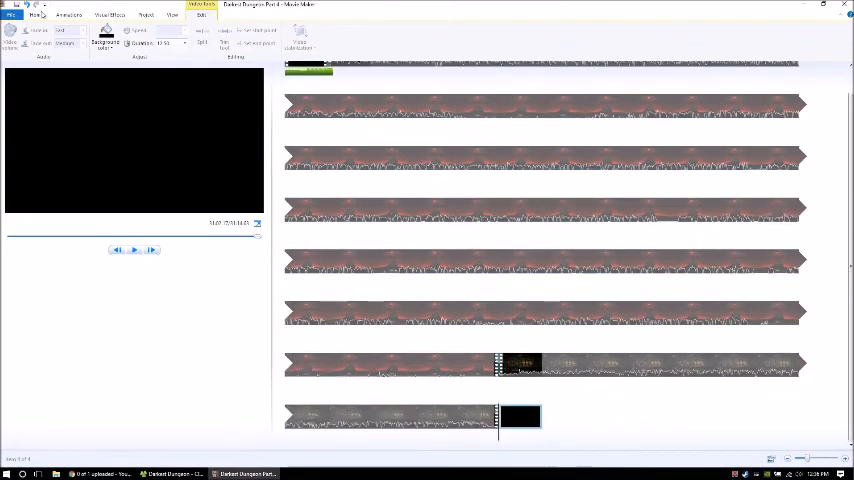
Trim the first capture clip, move the playhead into the desktop capture, and open GeForce Experience's tray options.
left_click(11, 15)
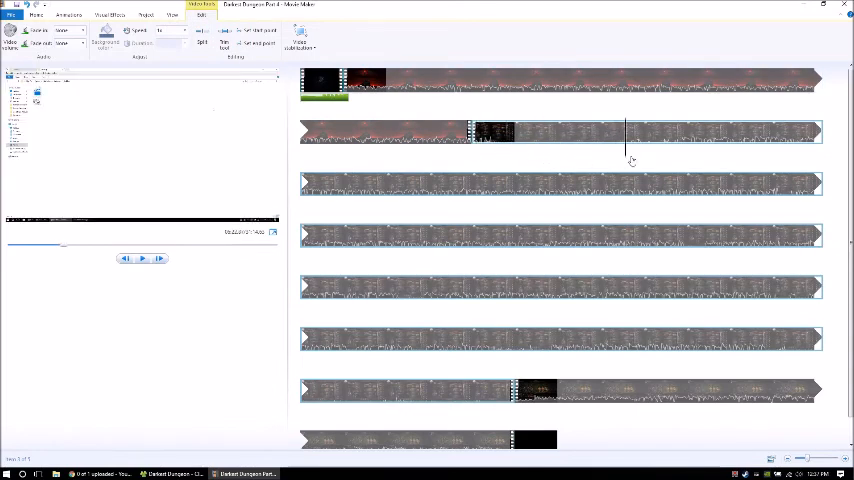
left_click(680, 135)
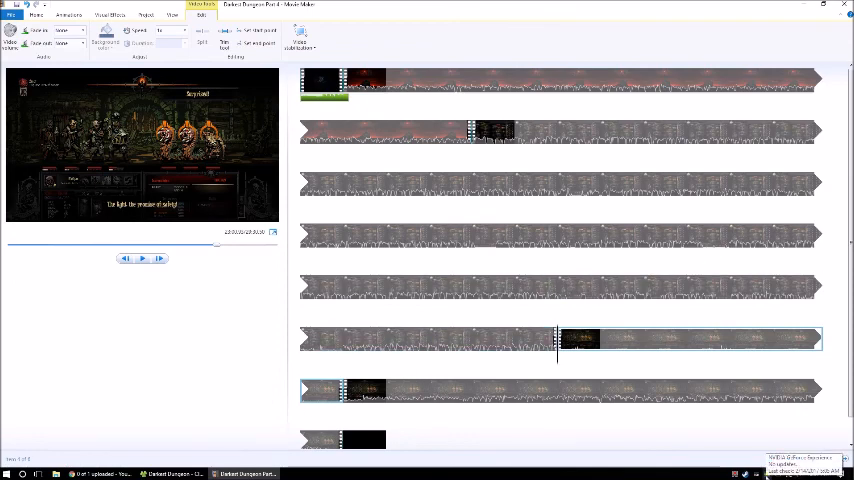
left_click(820, 473)
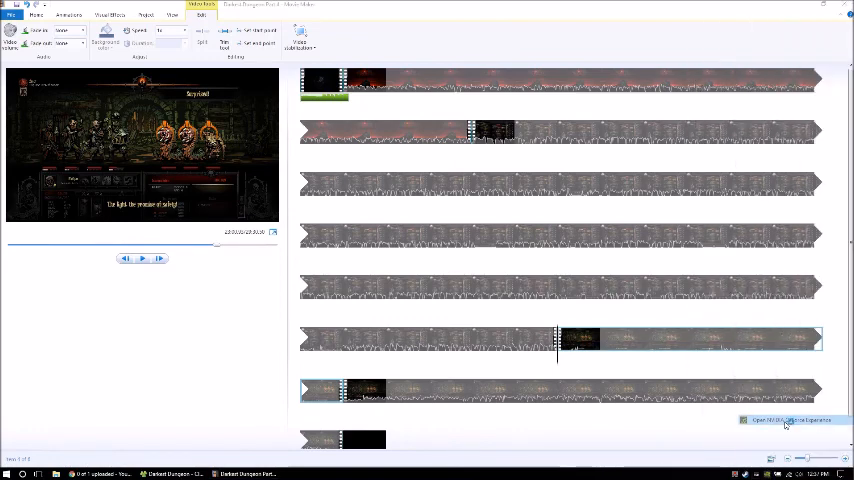
Launch GeForce Experience and show the active recording's Stop and save, Upload and Customize options.
left_click(793, 420)
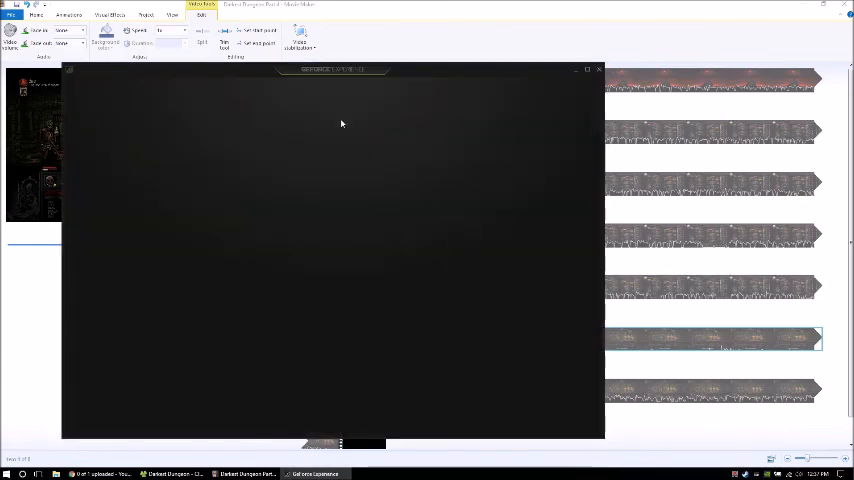
mouse_move(460, 148)
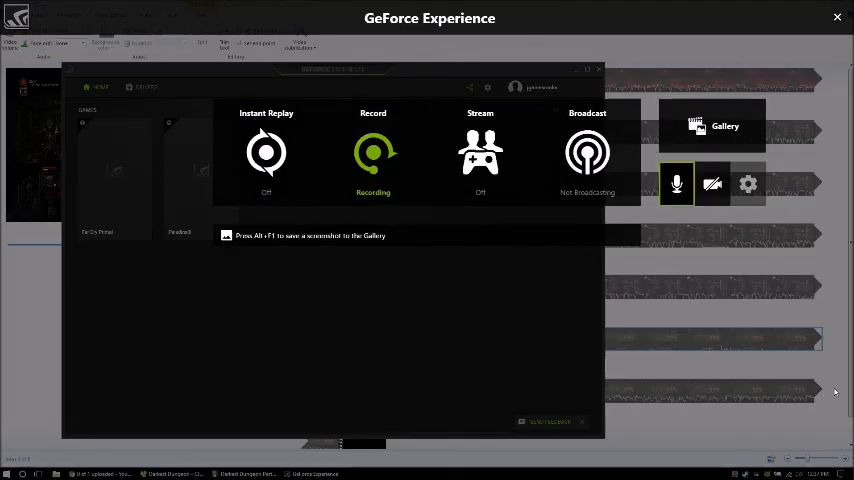
left_click(373, 155)
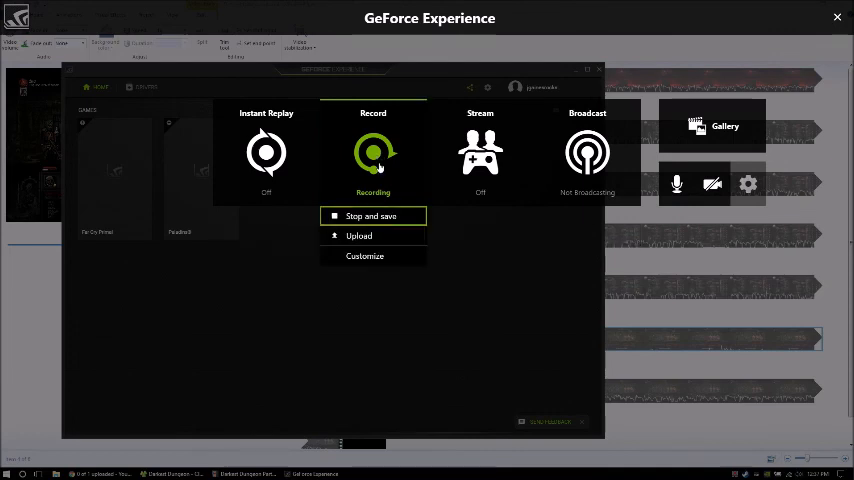